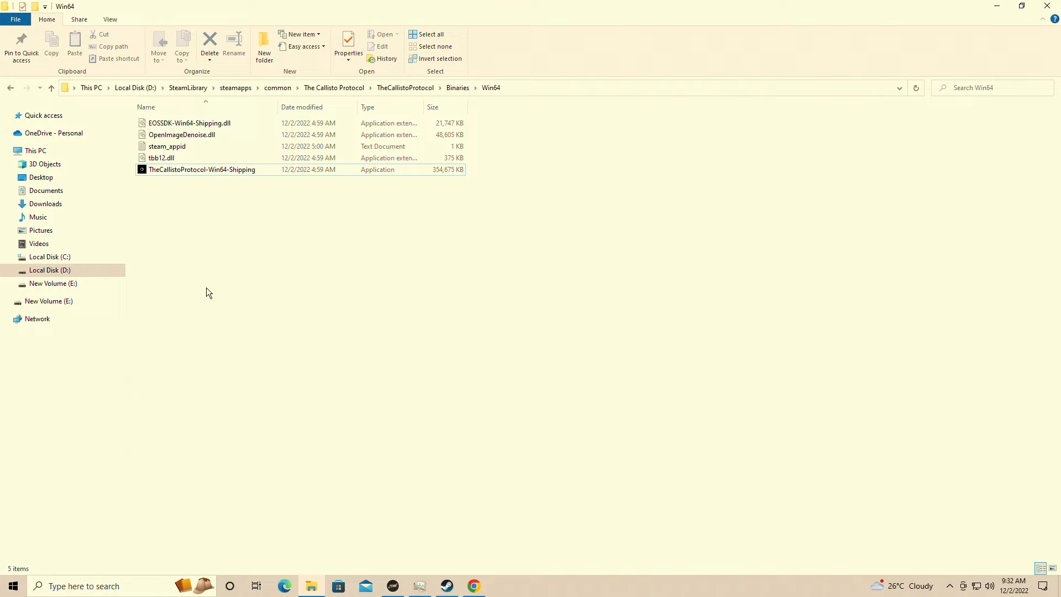
# Create a shortcut to the TheCallistoProtocol-Win64-Shipping executable in the Win64 folder
pyautogui.rightClick(202, 169)
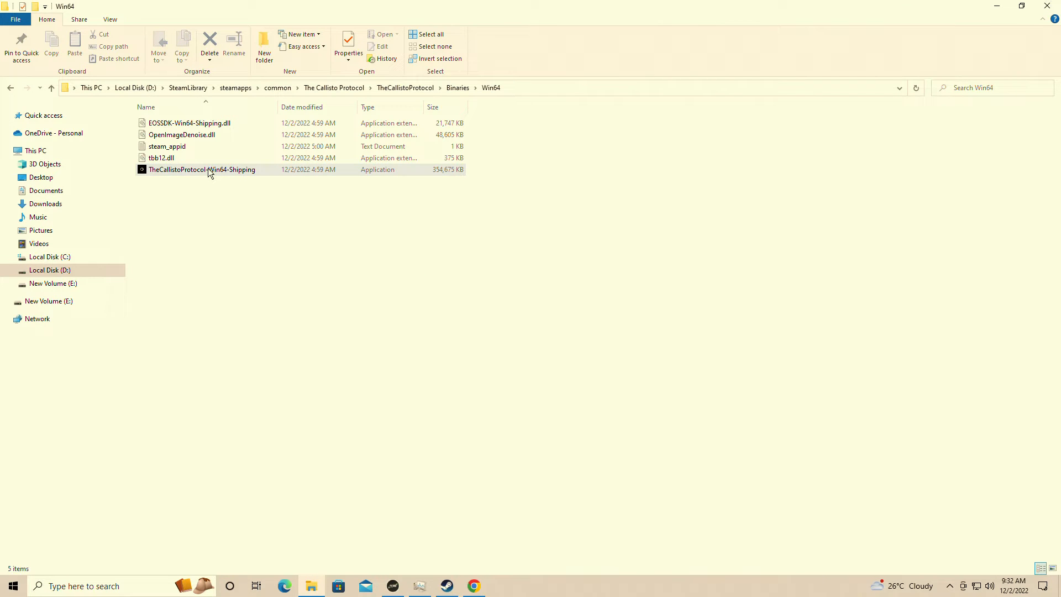
pyautogui.rightClick(202, 169)
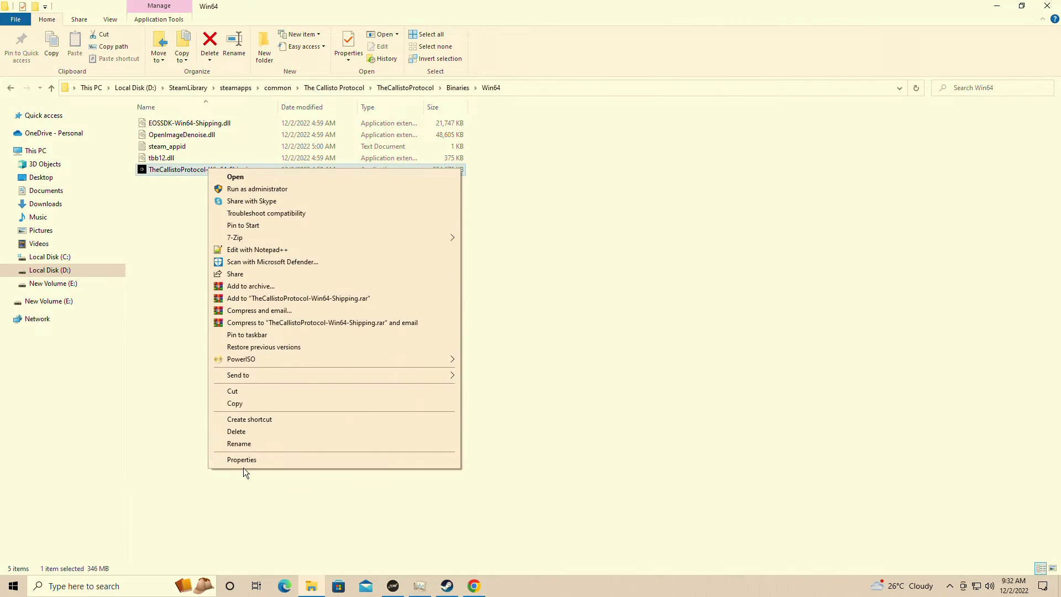
pyautogui.click(249, 419)
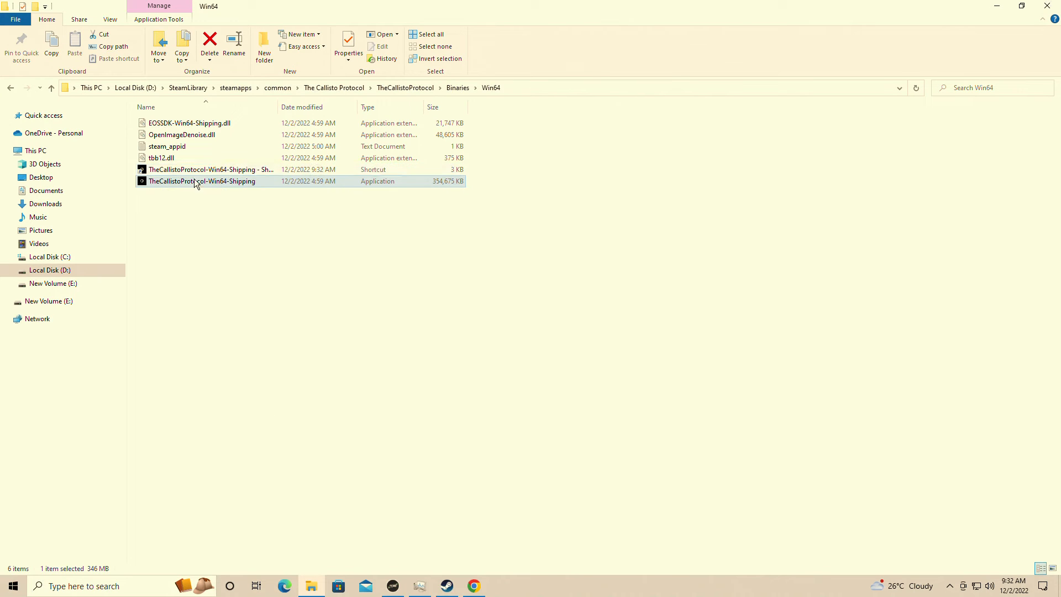
# Append the -dx11 flag to the shortcut's Target field in its Properties
pyautogui.rightClick(211, 169)
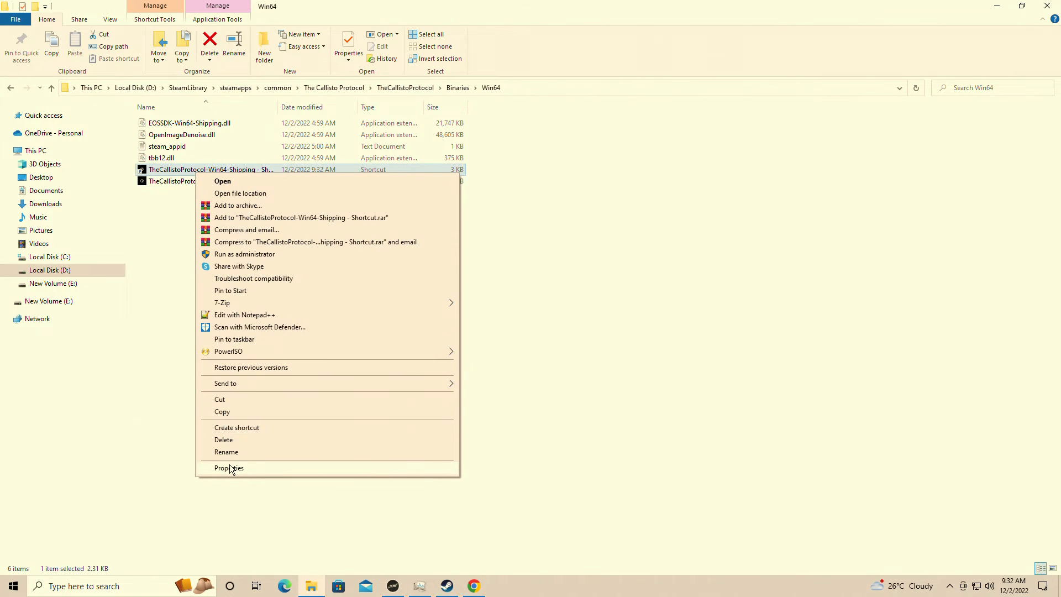
pyautogui.click(228, 468)
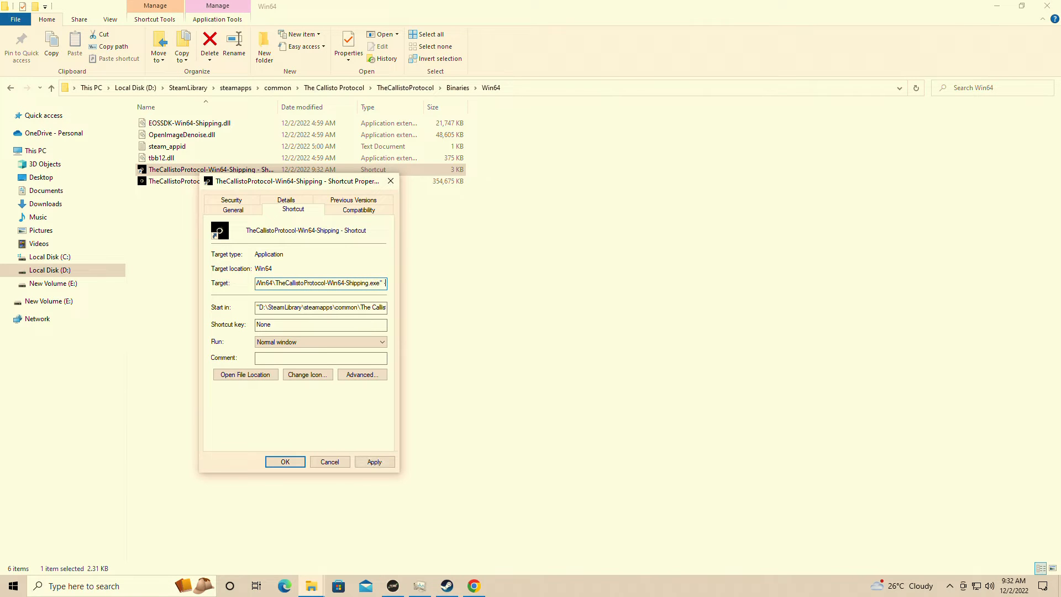
pyautogui.write('-dx11')
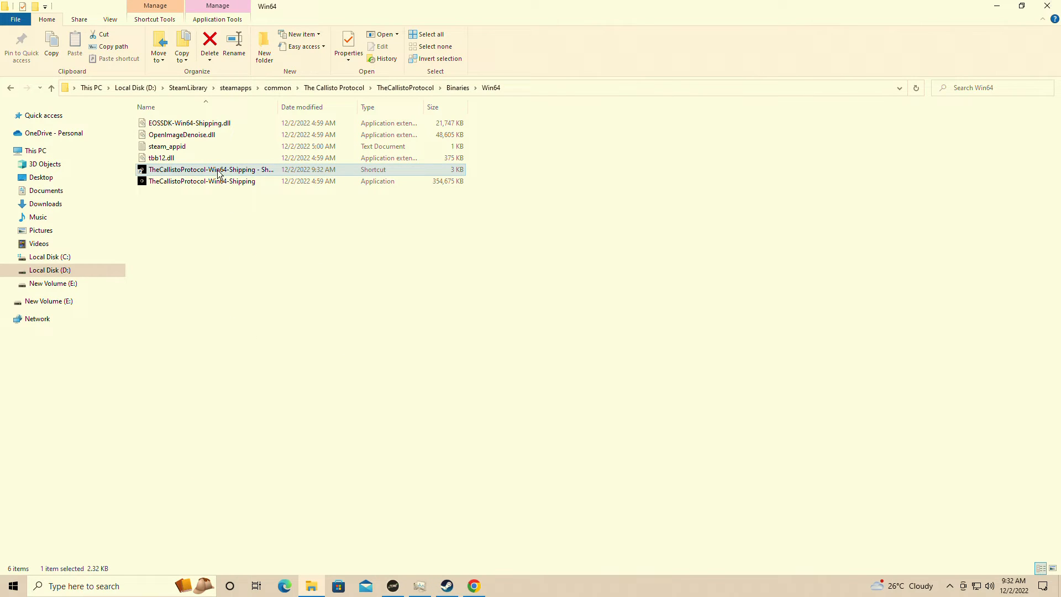
pyautogui.moveTo(222, 173)
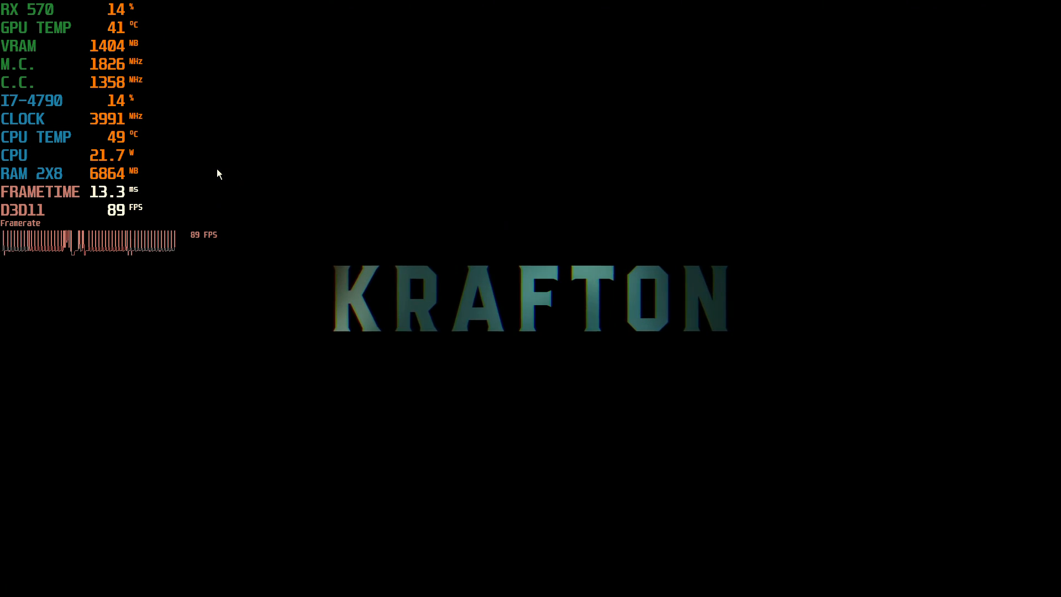
# Bring up the Start menu over the running DirectX 11 game
pyautogui.click(11, 585)
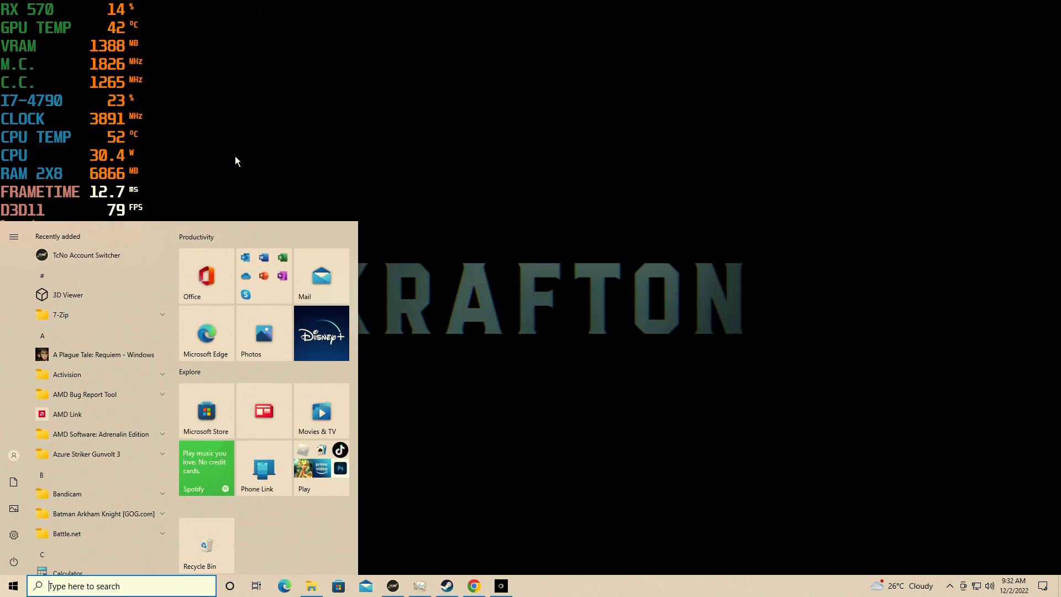